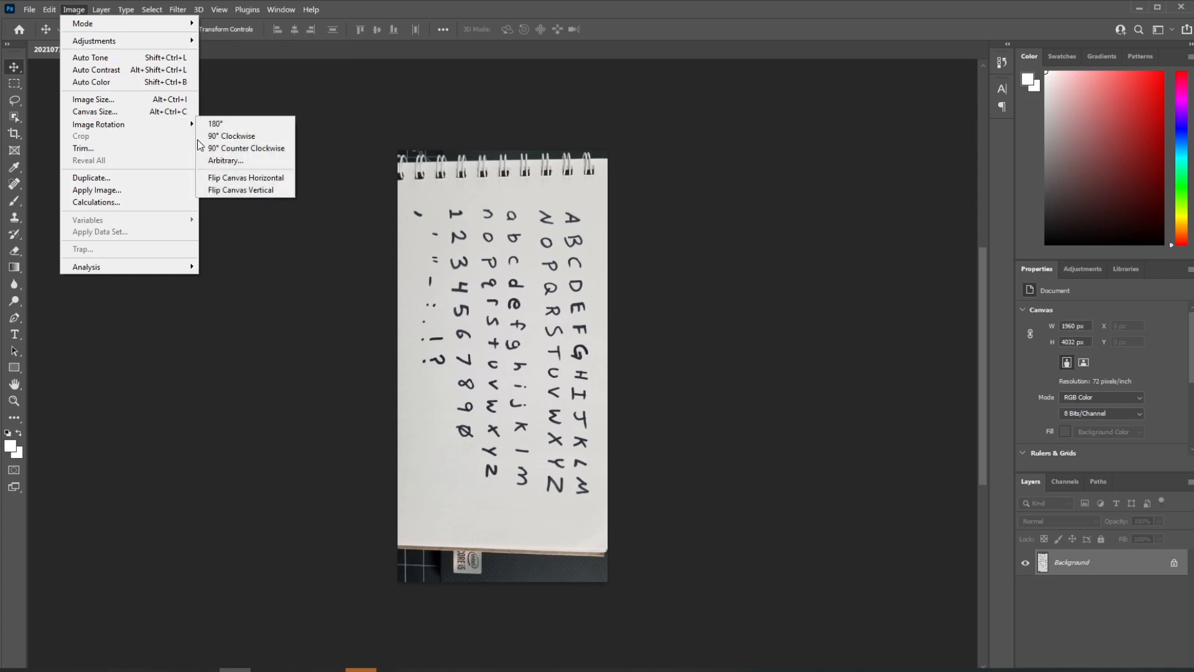
Rotate the alphabet photo 90° clockwise and crop it to the notebook page.
{"action": "left_click", "coordinate": [231, 135]}
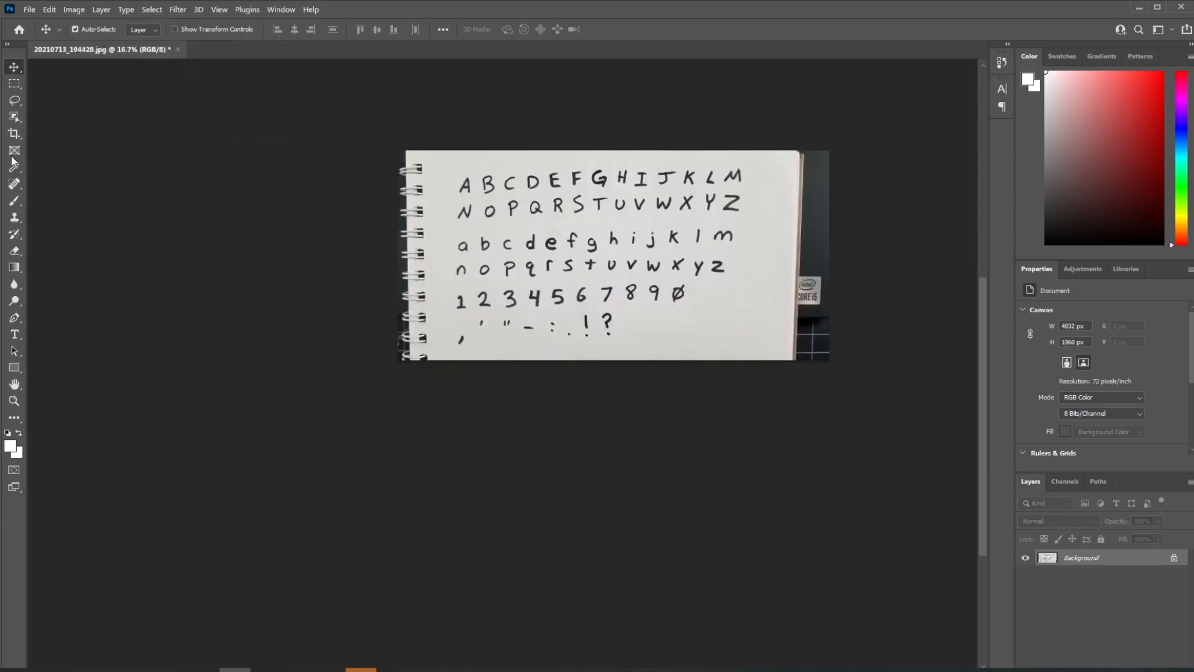
{"action": "left_click", "coordinate": [14, 135]}
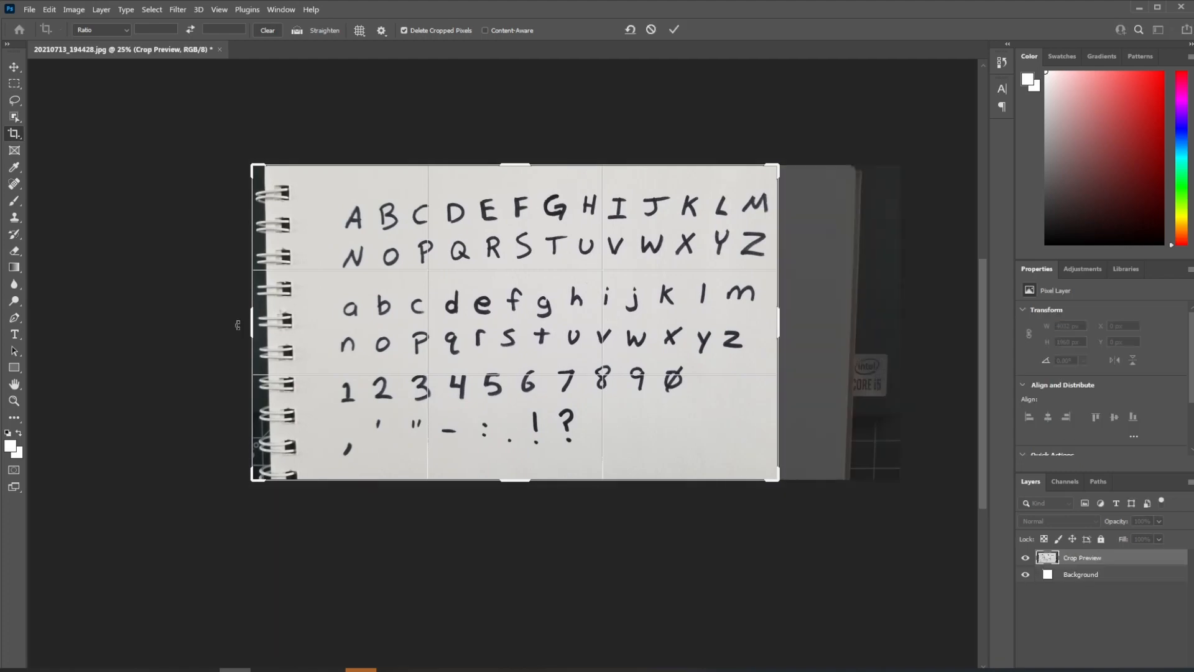
{"action": "left_click", "coordinate": [73, 9]}
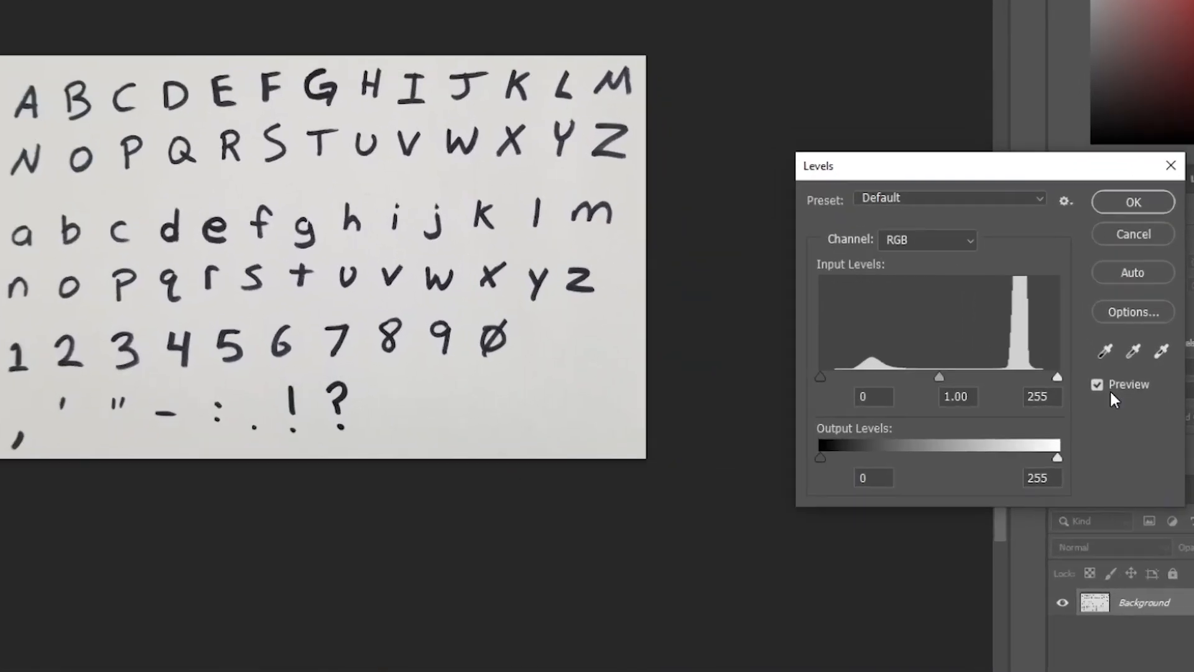
Whiten the paper with the Levels white slider near 202, then start a font on calligraphr.com.
{"action": "left_click_drag", "start_coordinate": [1057, 376], "coordinate": [1006, 375]}
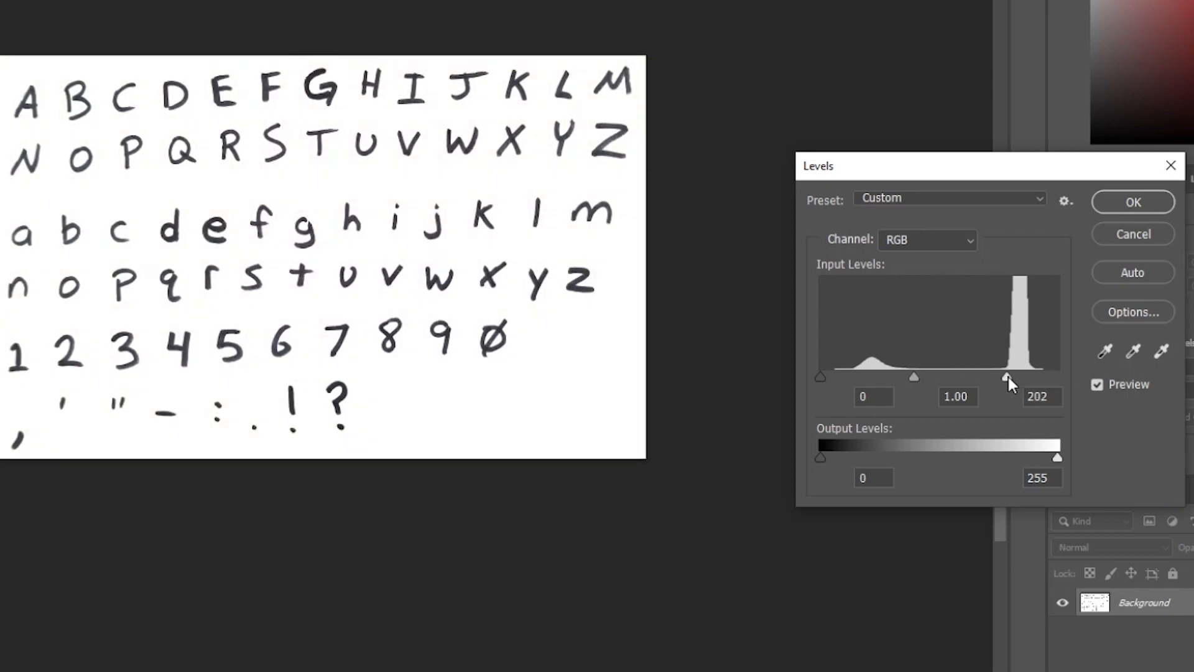
{"action": "left_click_drag", "start_coordinate": [819, 376], "coordinate": [876, 376]}
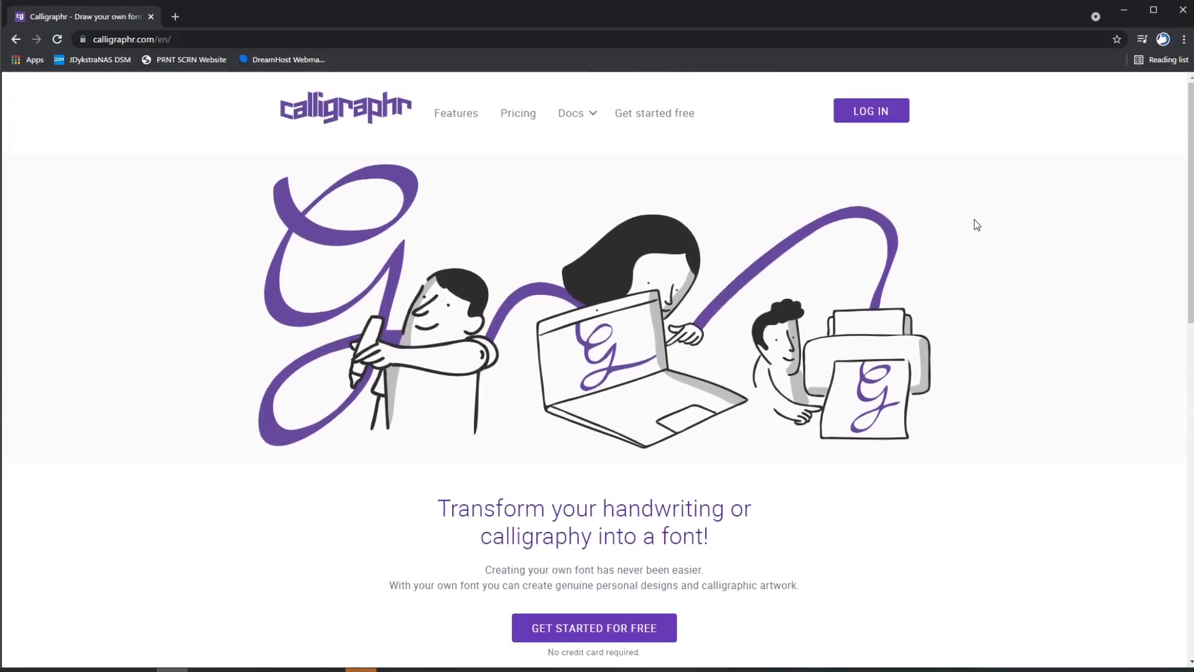
{"action": "scroll", "scroll_direction": "down", "scroll_amount": 3}
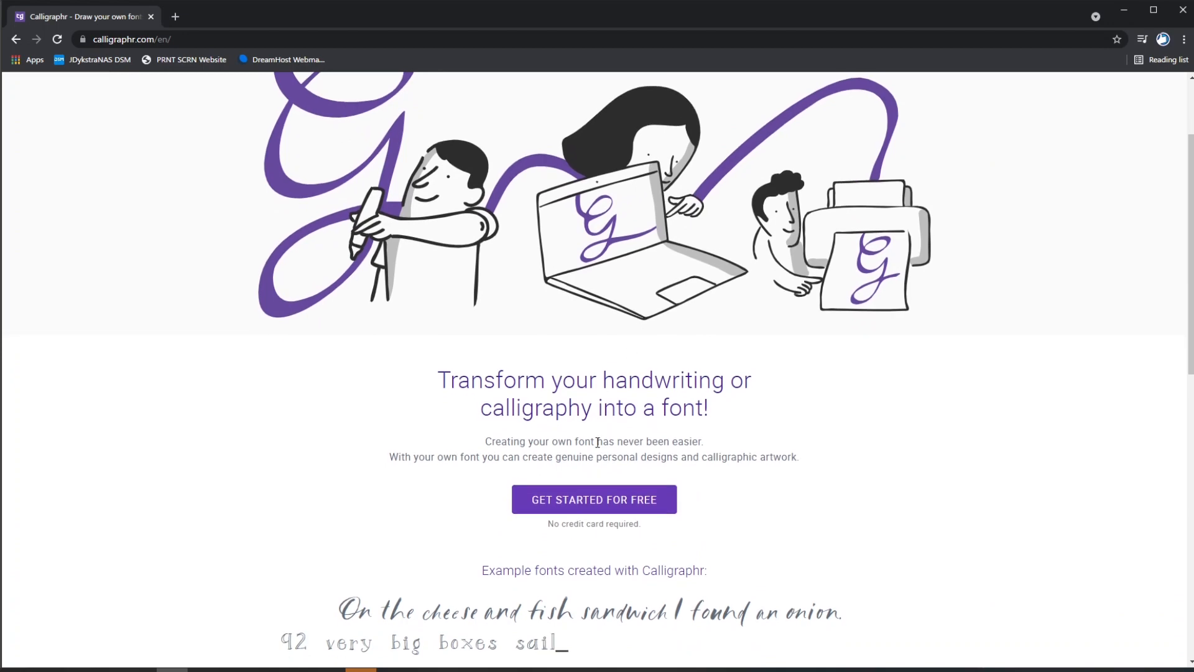
{"action": "left_click", "coordinate": [593, 500]}
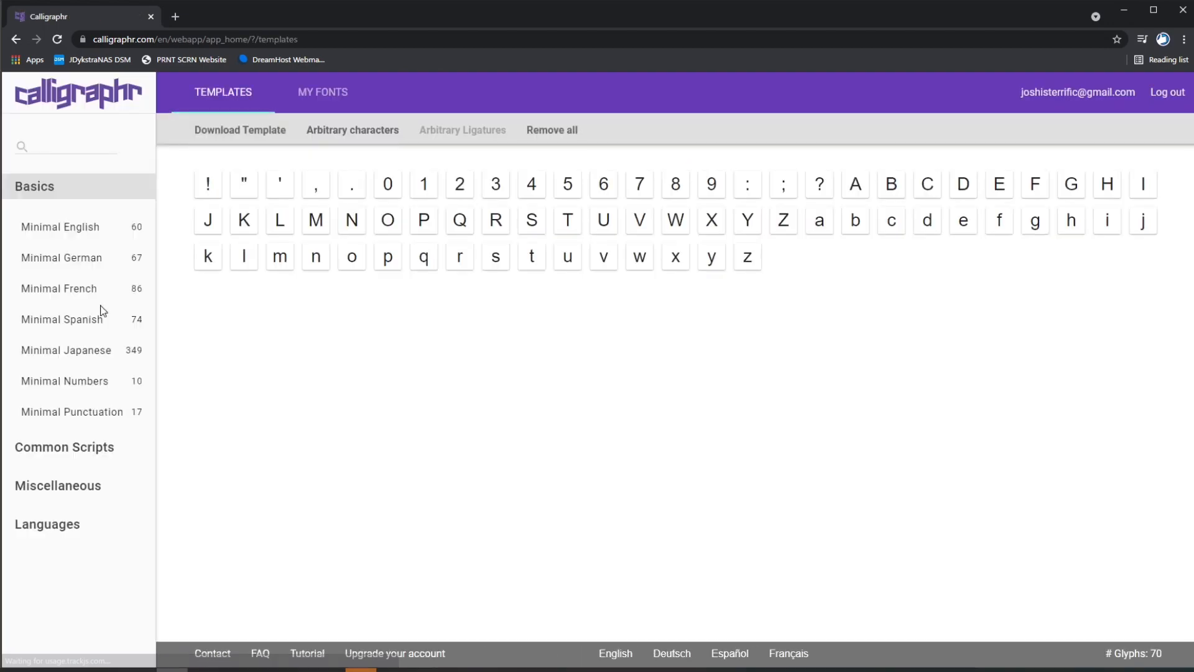
Swap the semicolon for a hyphen in the Minimal English set and download the template.
{"action": "left_click", "coordinate": [60, 227]}
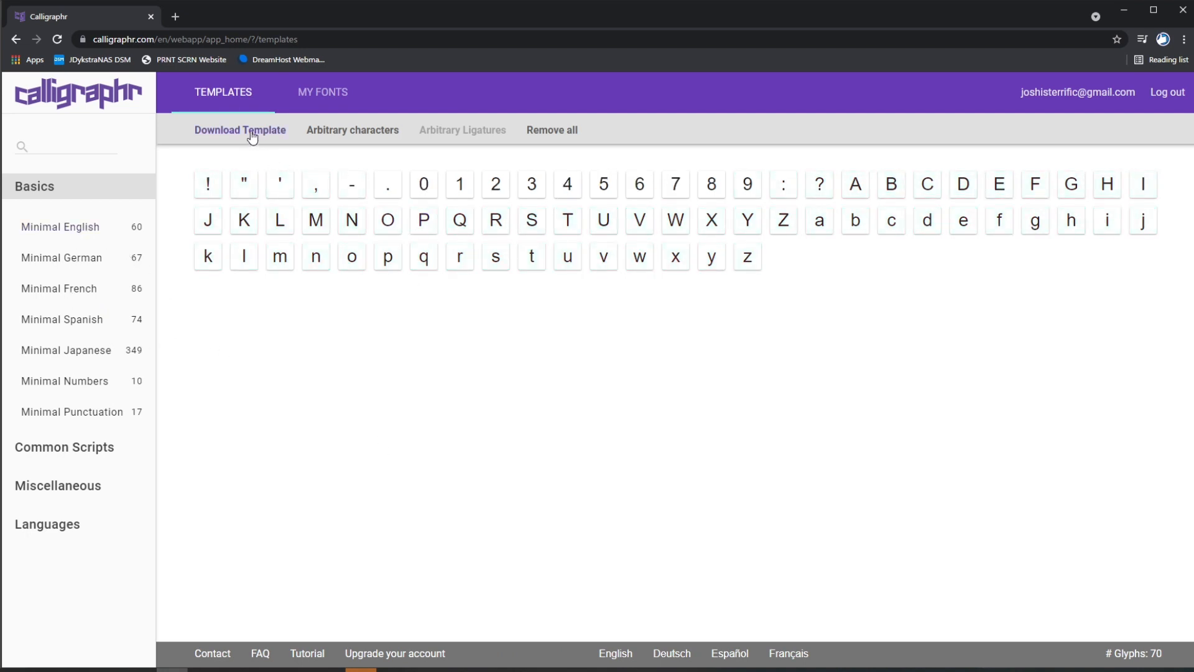
{"action": "left_click", "coordinate": [239, 129]}
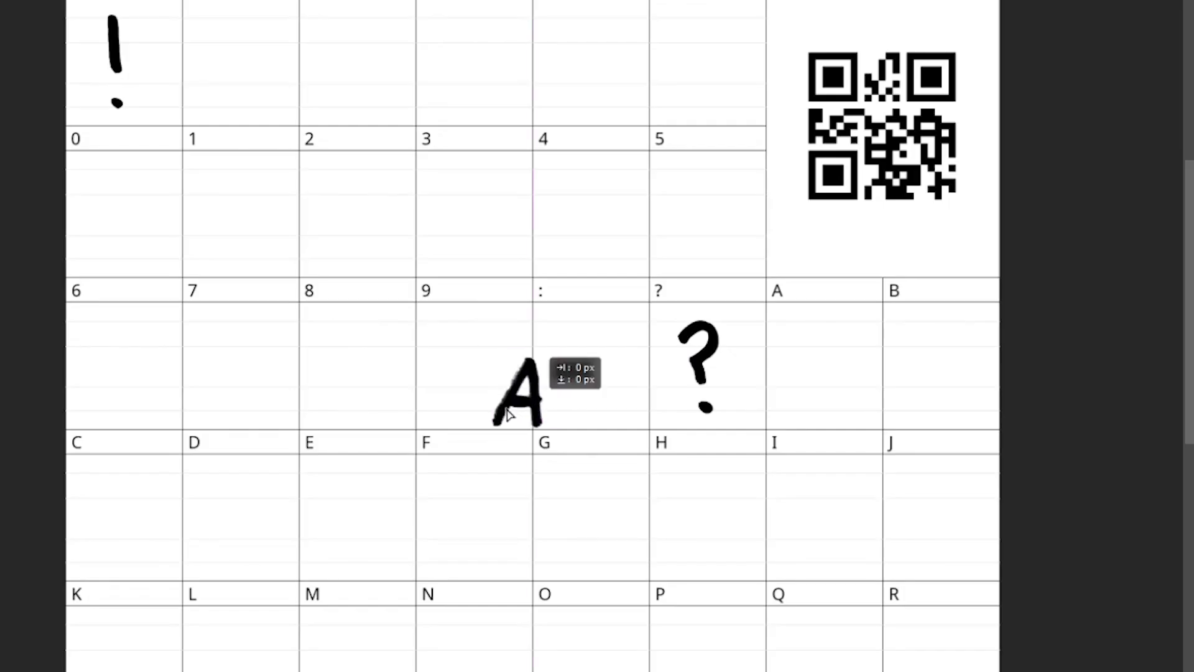
Move the handwritten A into its template cell.
{"action": "left_click_drag", "start_coordinate": [521, 391], "coordinate": [818, 370]}
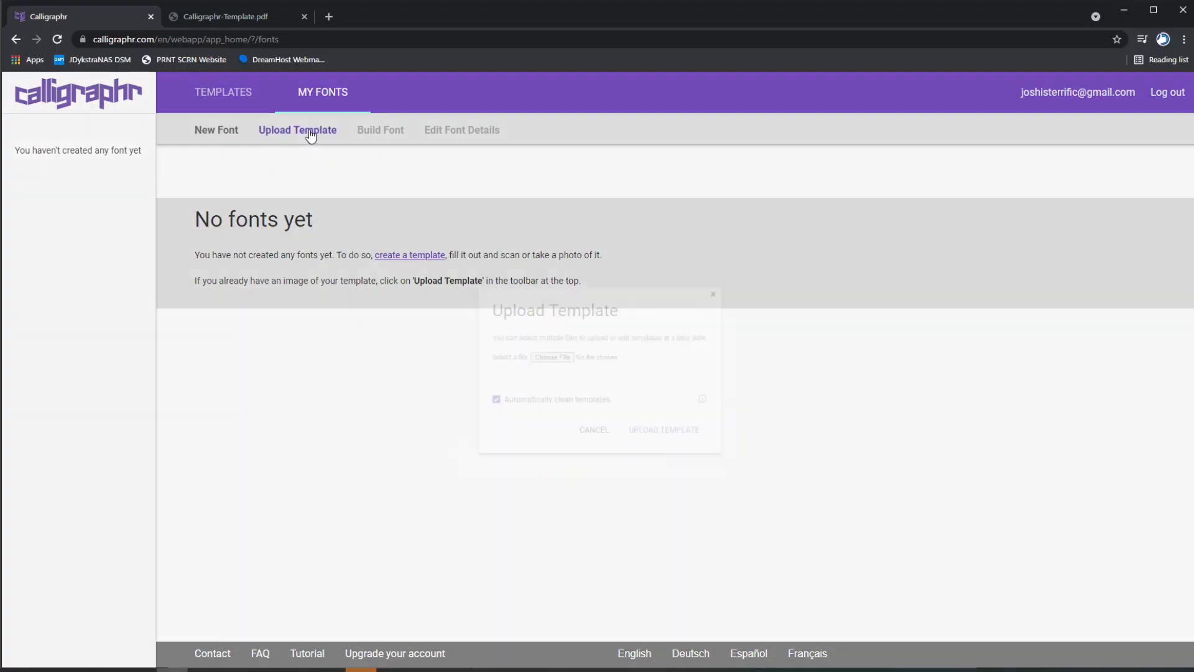
Upload both filled Calligraphr-Template PDFs to the font.
{"action": "left_click", "coordinate": [297, 129]}
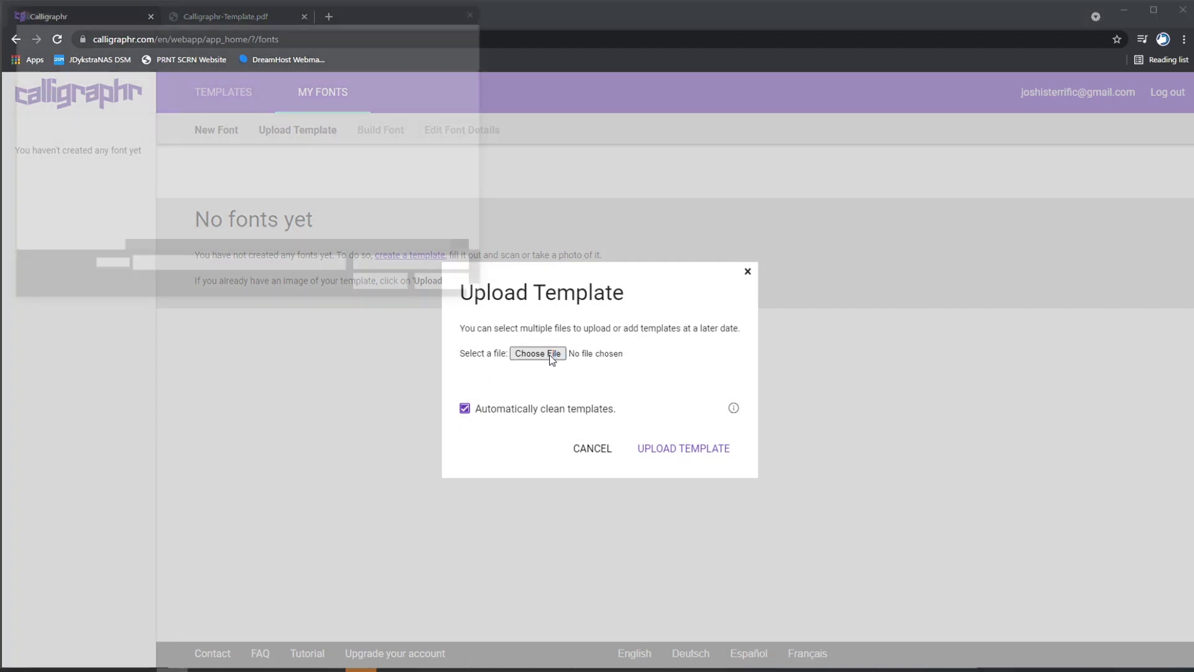
{"action": "left_click", "coordinate": [538, 352]}
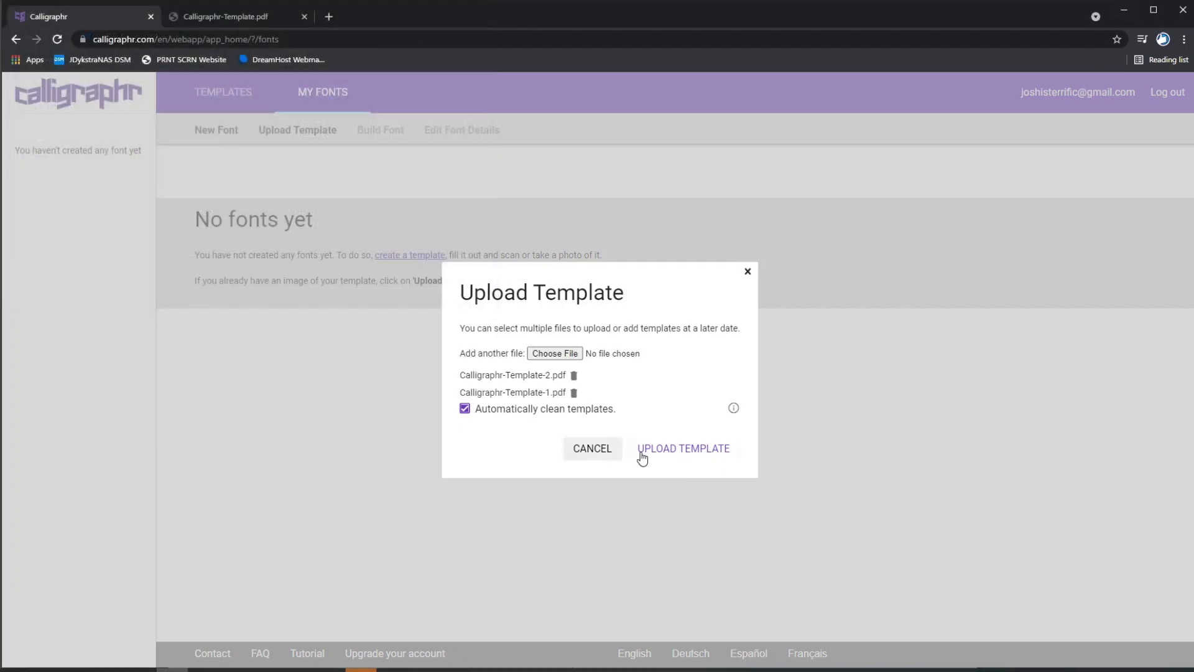
{"action": "left_click", "coordinate": [683, 448]}
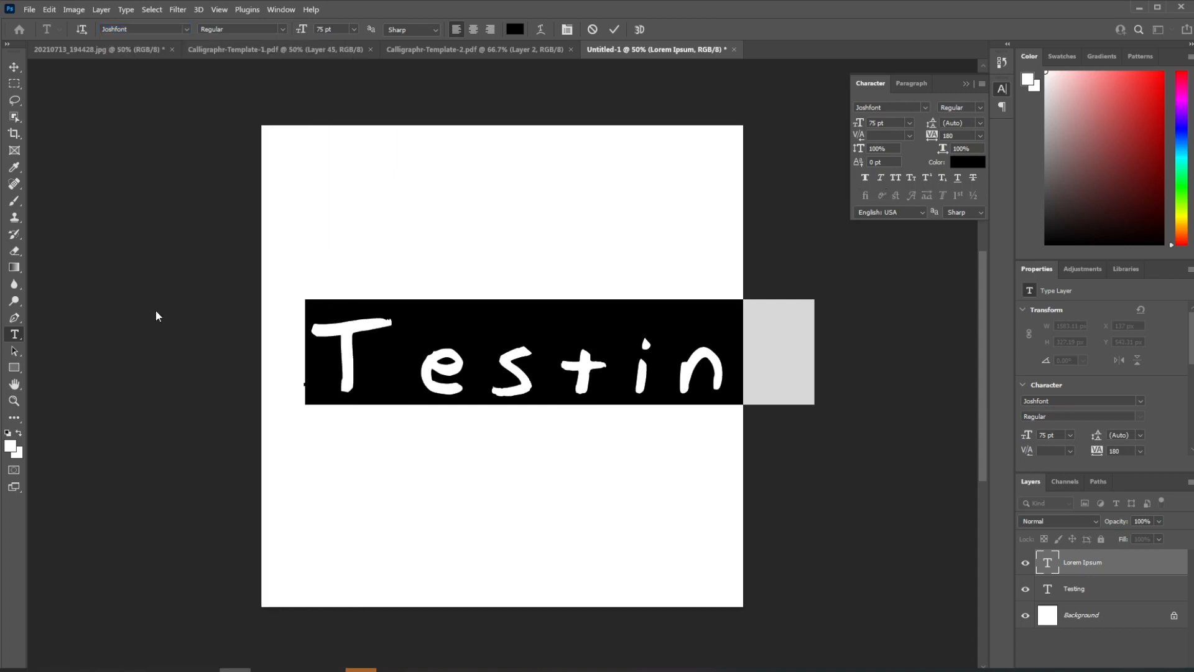
Tighten 'Testing' to -60 tracking and type 'This is my font, yo!' and 'iiiiiice' in Joshfont.
{"action": "type", "text": "-60"}
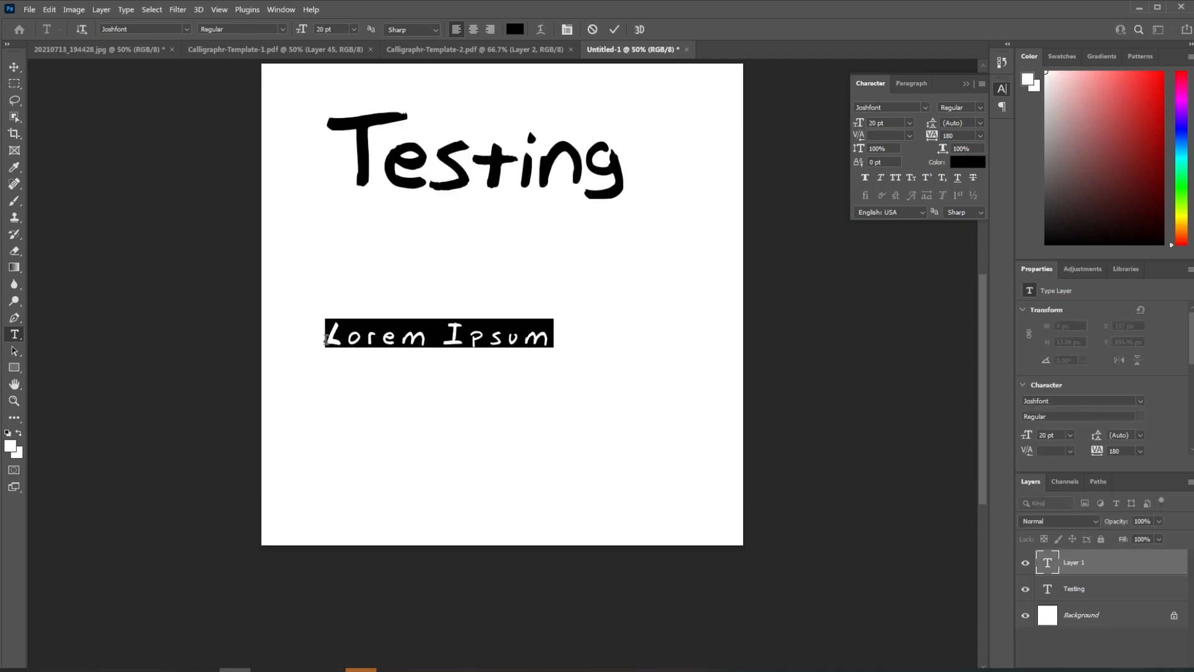
{"action": "type", "text": "This is"}
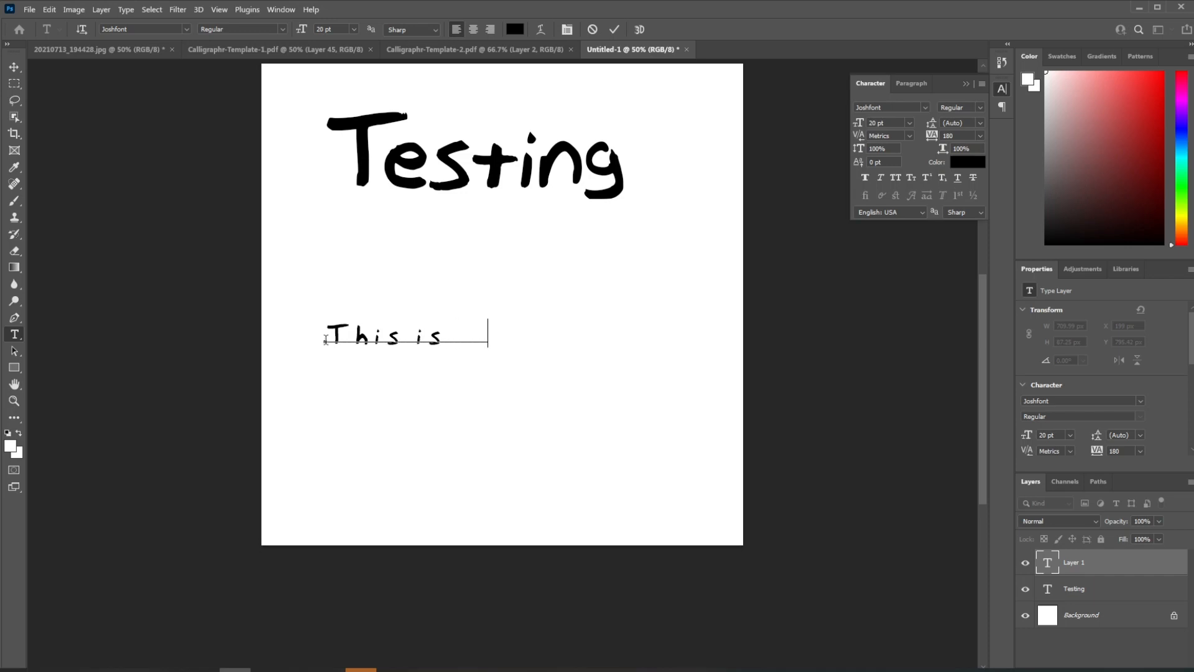
{"action": "type", "text": "my font"}
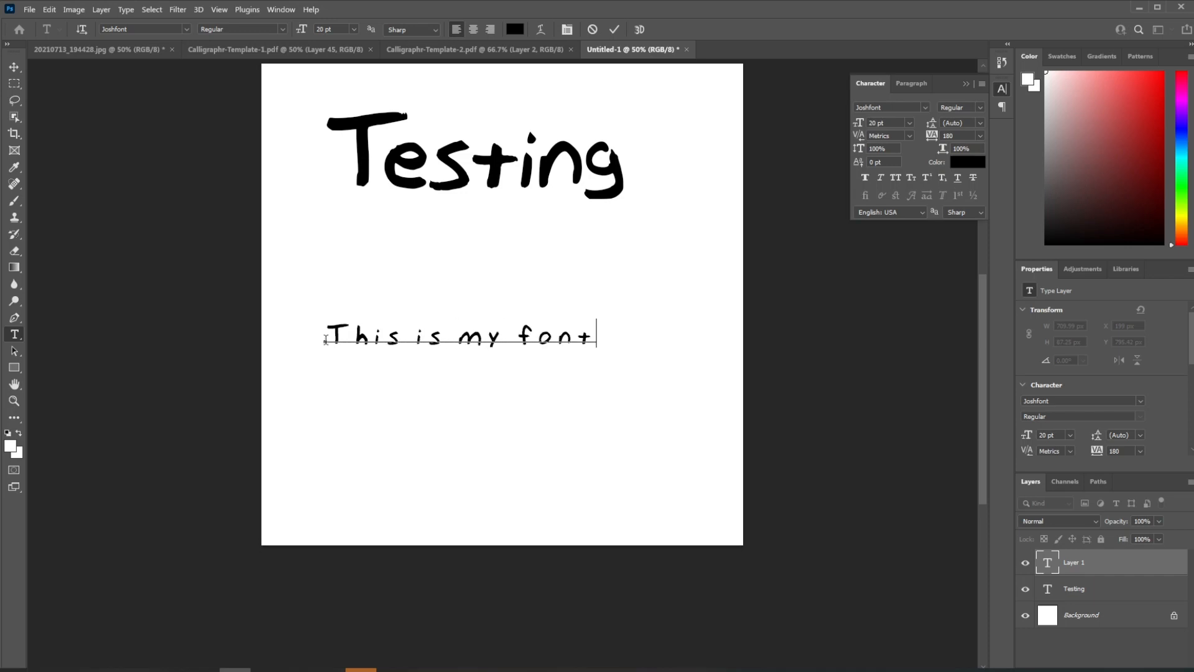
{"action": "type", "text": ", yo!"}
{"action": "type", "text": "N"}
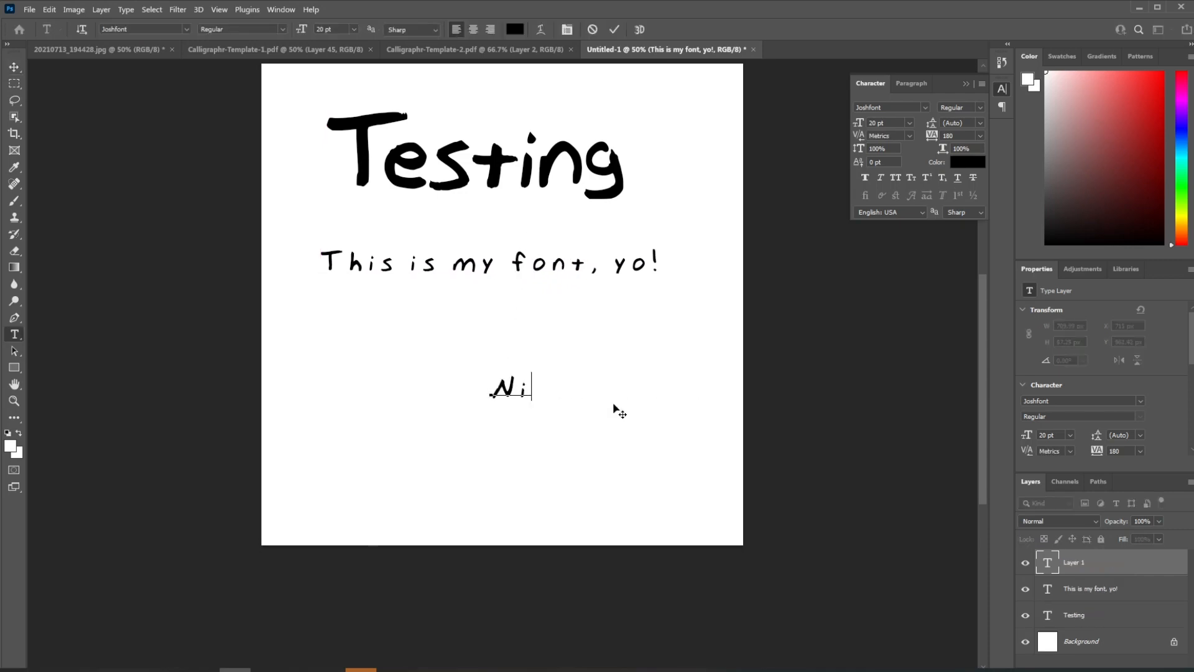
{"action": "type", "text": "iiiiiice"}
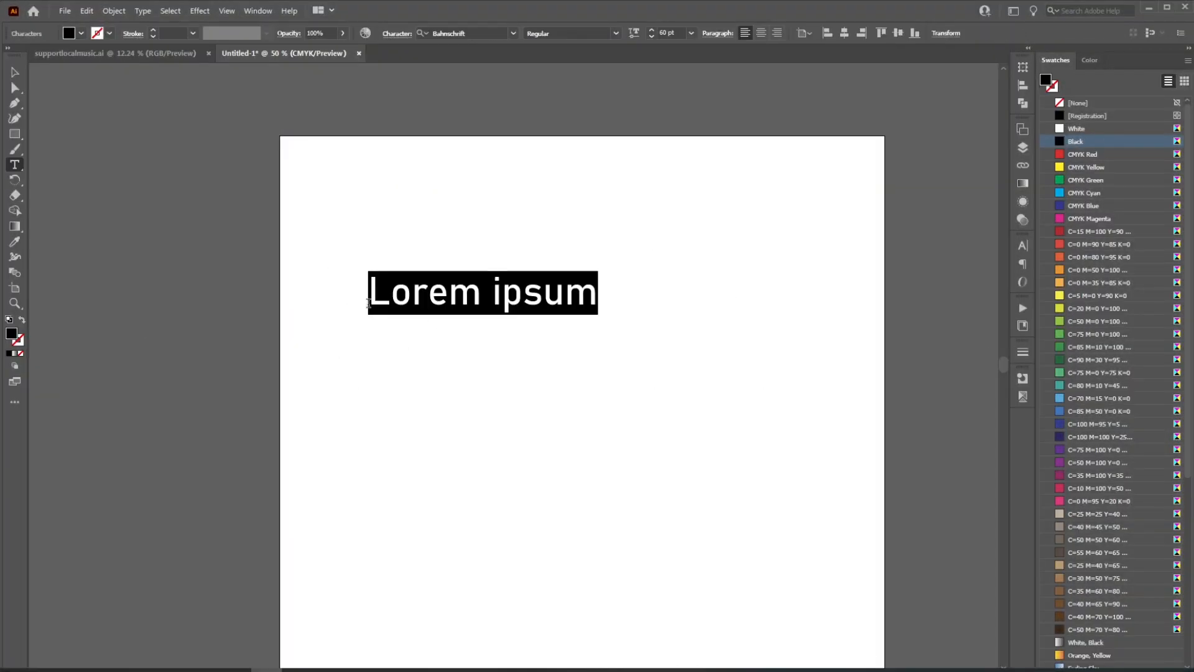
Type the uppercase alphabet in Arial Bold across two lines ending QRSTU VWXYZ.
{"action": "type", "text": "A B C"}
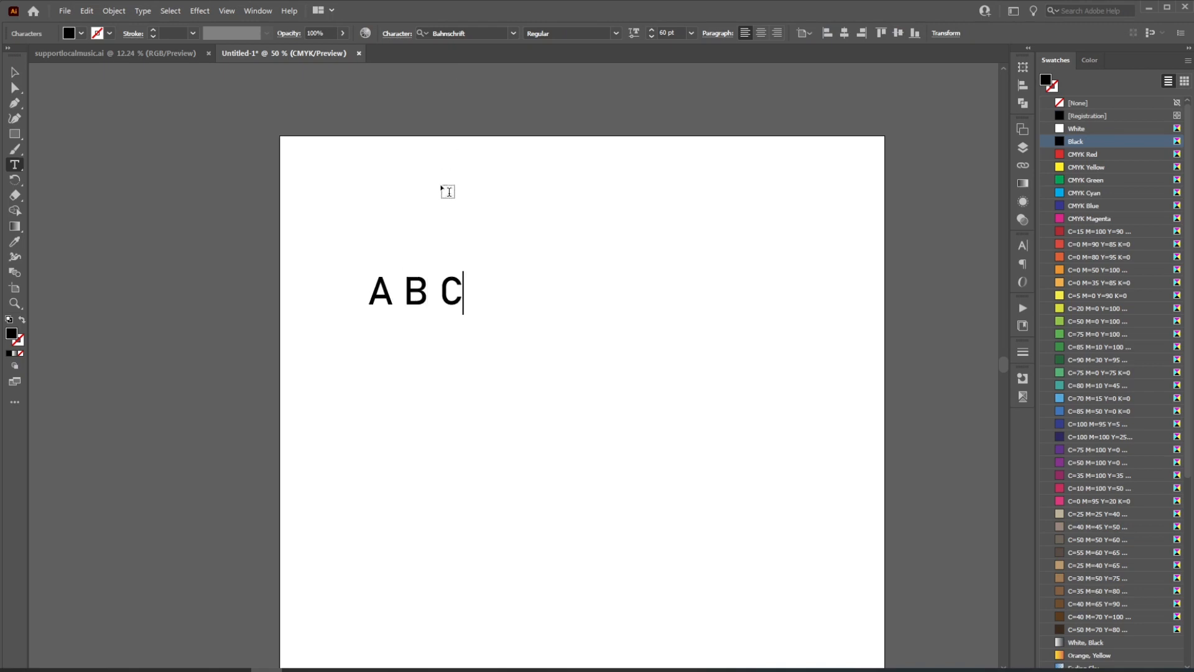
{"action": "left_click", "coordinate": [14, 72]}
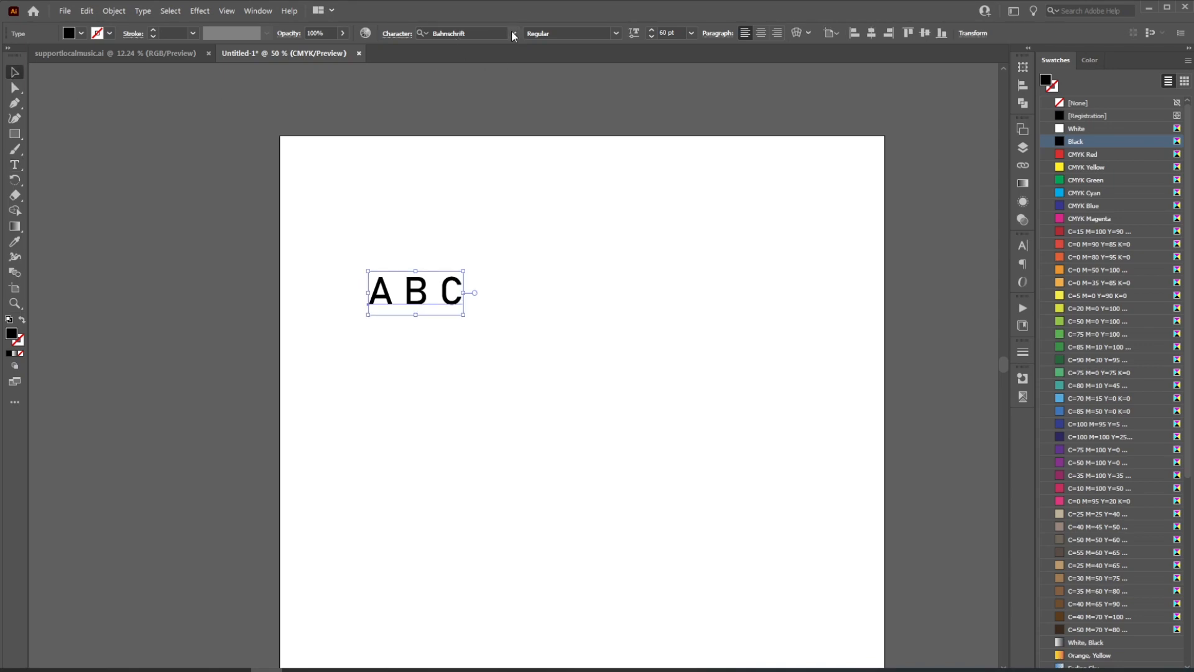
{"action": "left_click", "coordinate": [513, 33]}
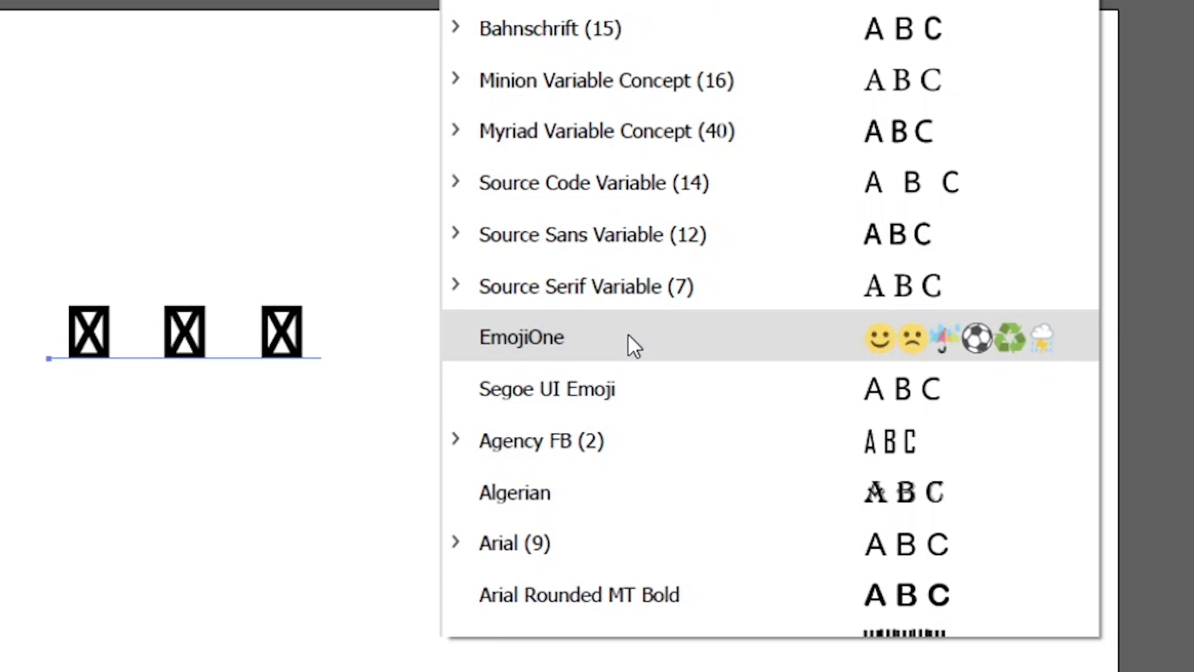
{"action": "scroll", "scroll_direction": "down", "scroll_amount": 3}
{"action": "type", "text": " D E F G H I J K L M N O P"}
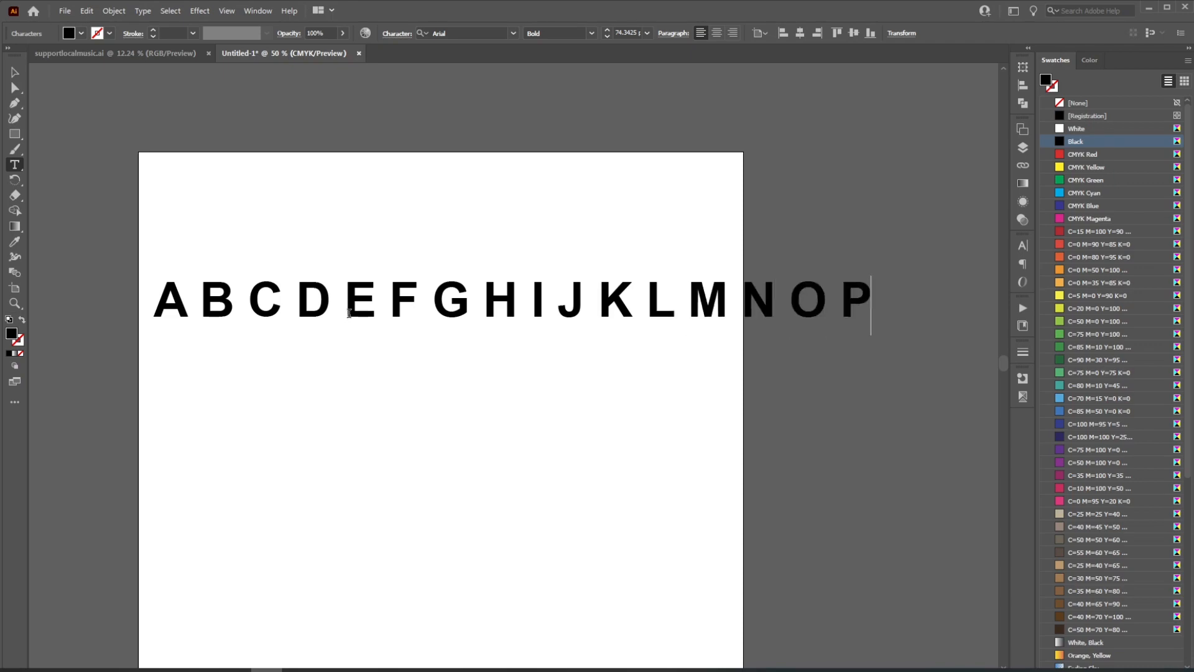
{"action": "type", "text": "QRSTU"}
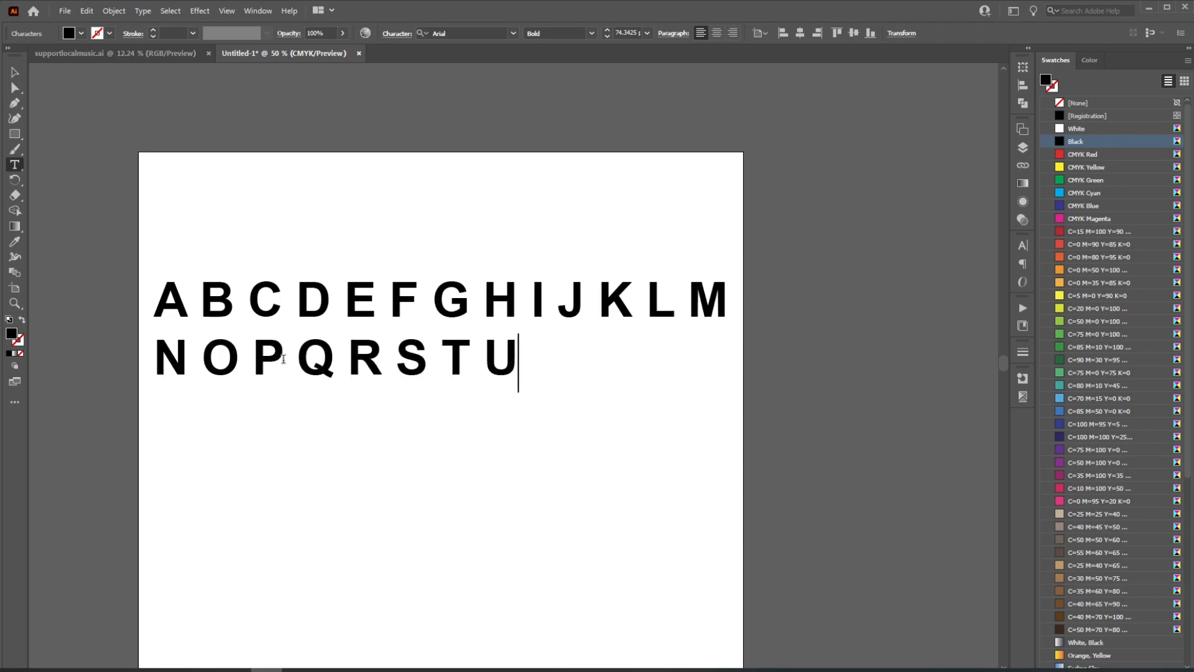
{"action": "type", "text": "VWXYZ"}
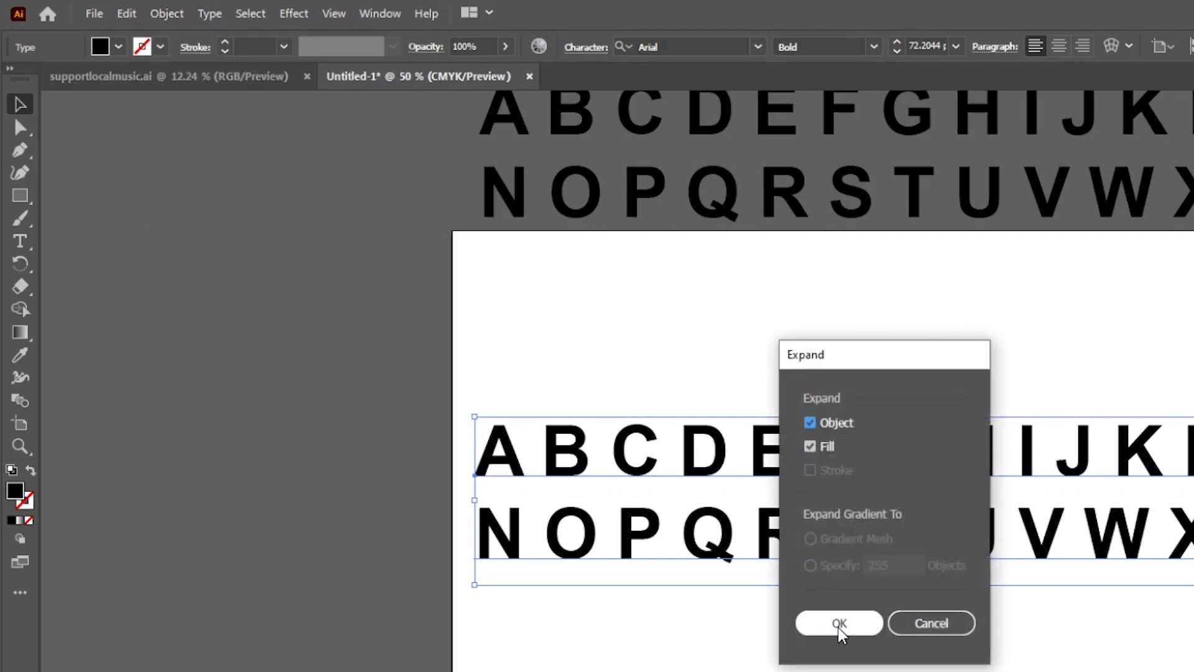
Expand the Arial alphabet text into filled letter shapes.
{"action": "left_click", "coordinate": [839, 622]}
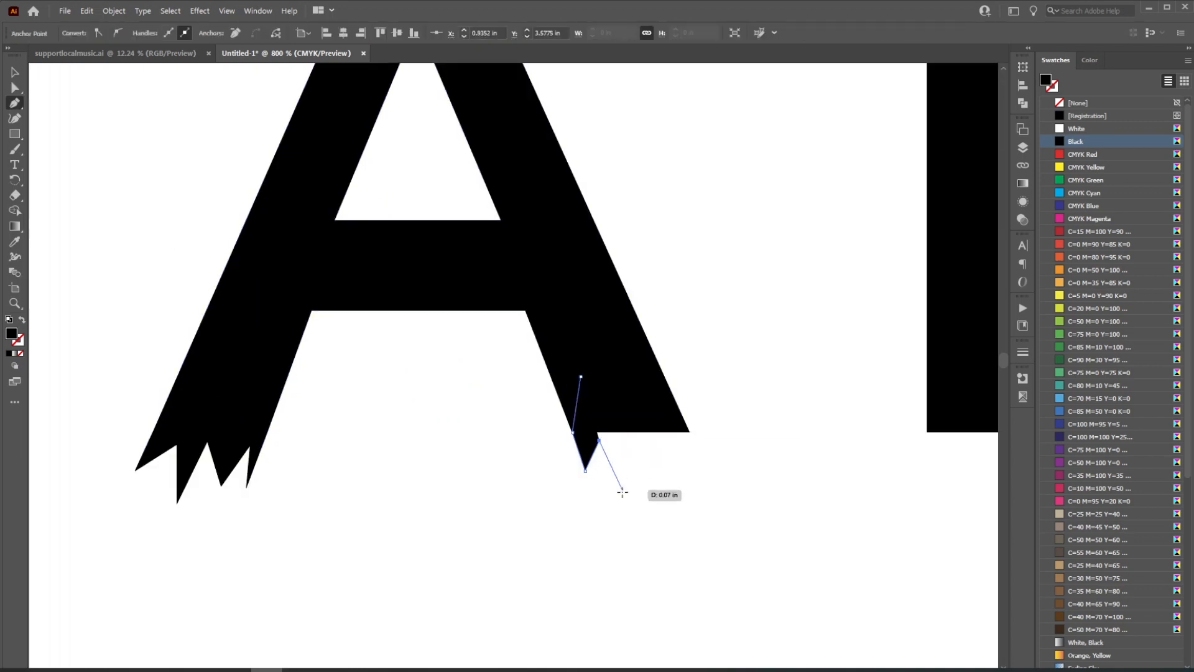
Pull a pen anchor point to notch the A's leg with a torn edge.
{"action": "left_click_drag", "start_coordinate": [582, 469], "coordinate": [677, 445]}
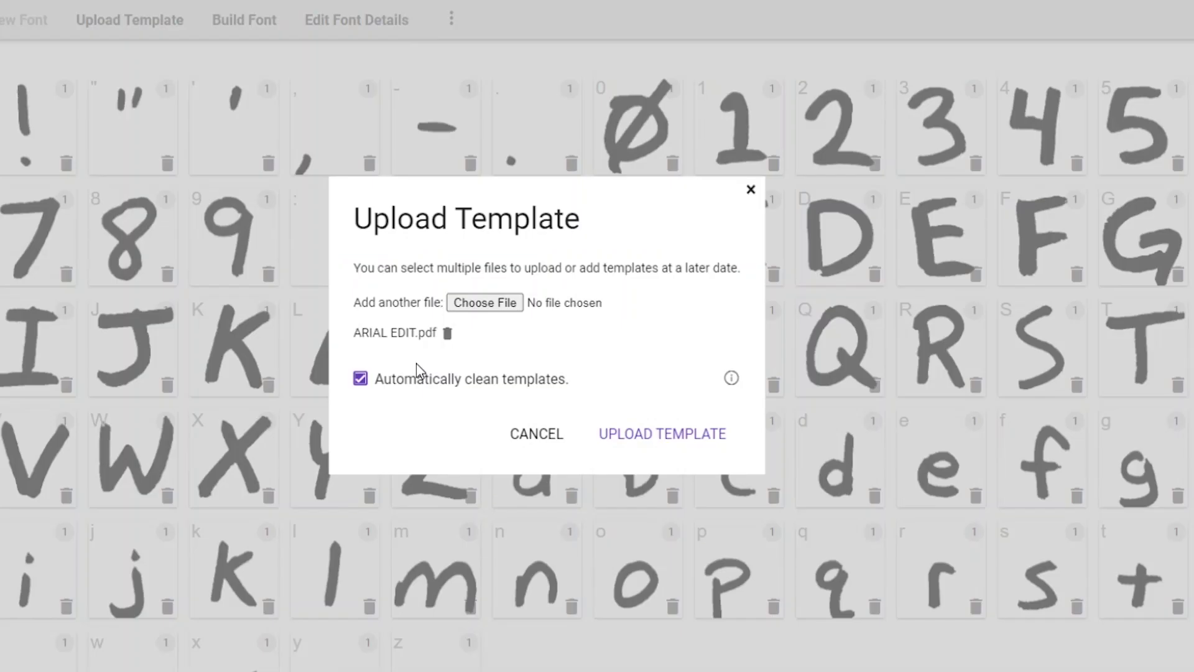
Upload the ARIAL EDIT.pdf template of the notched letters.
{"action": "left_click", "coordinate": [660, 433]}
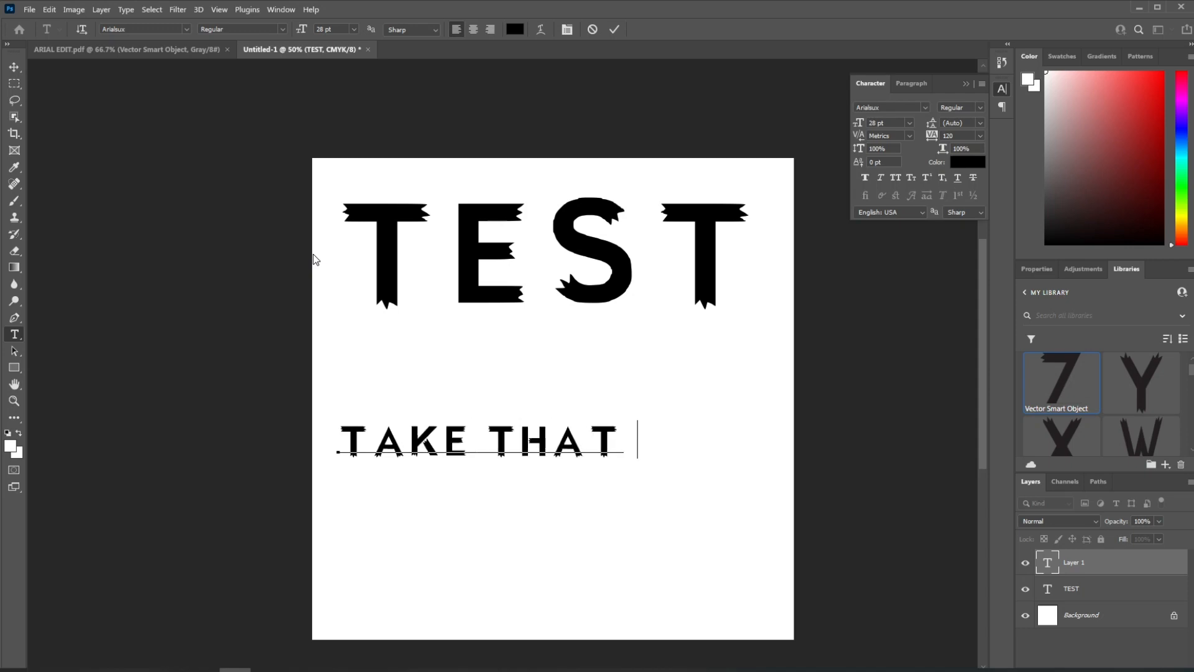
Finish the second line so it reads 'TAKE THAT ARIAL' in the notched Arialsux font.
{"action": "type", "text": "ARIAL"}
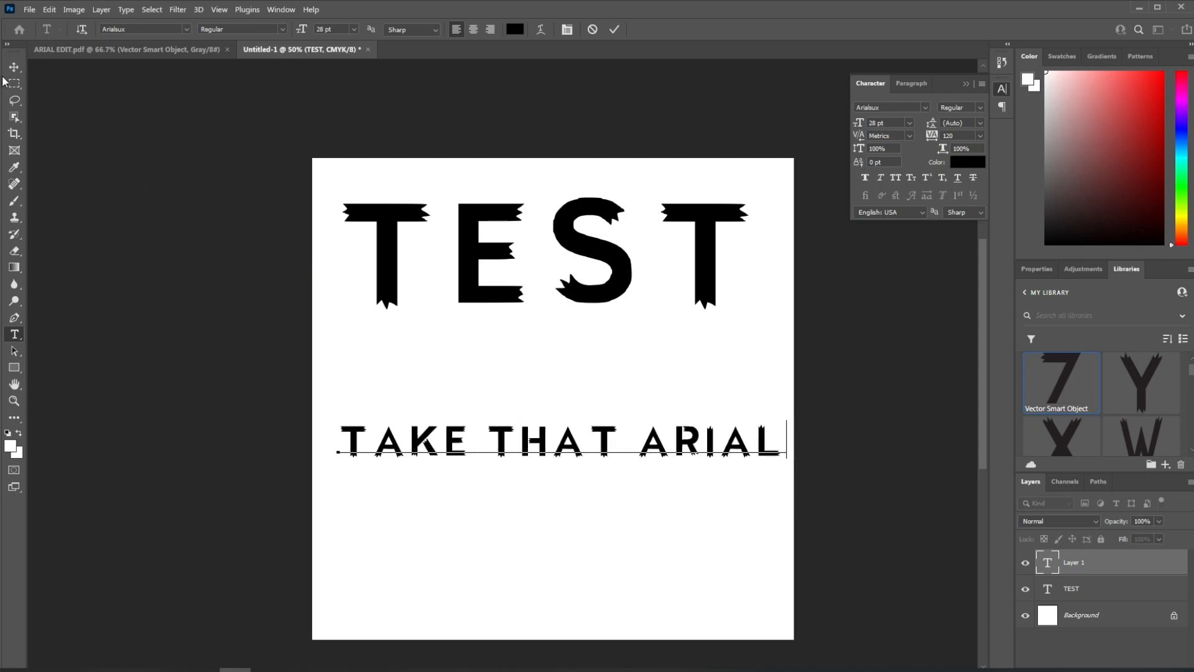